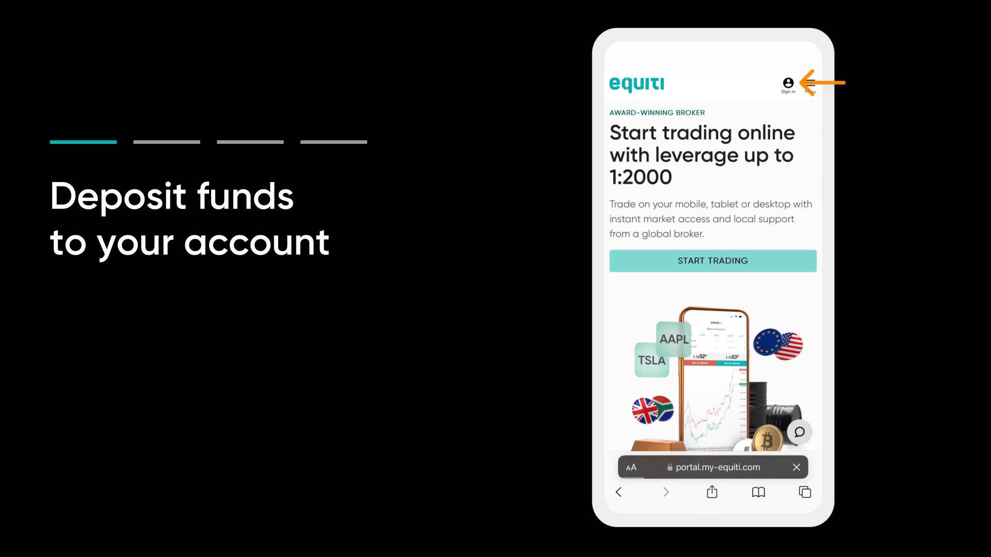
Start signing in from the Equiti portal home page.
click(789, 83)
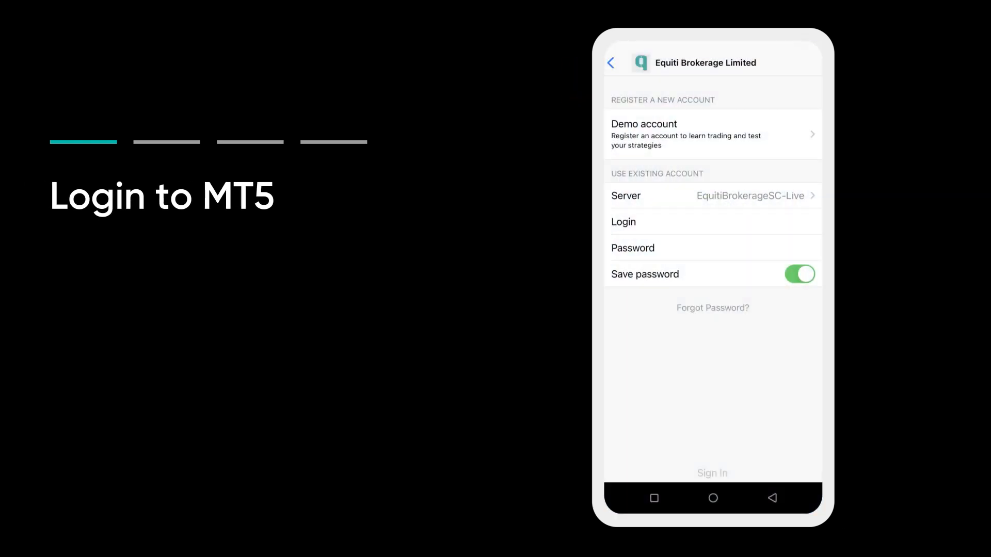
text(10123331)
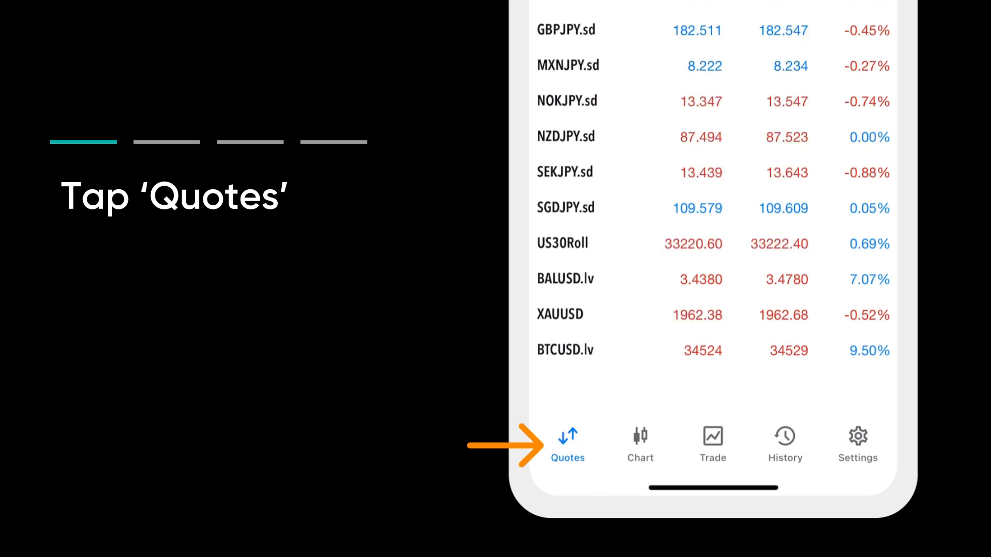
Show the Quotes list and open the symbol search.
click(566, 443)
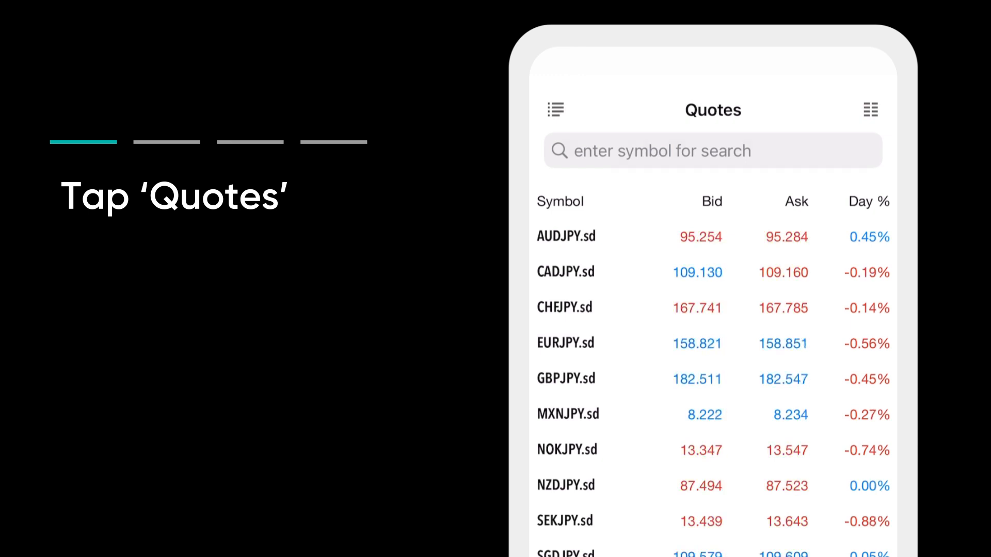
click(713, 151)
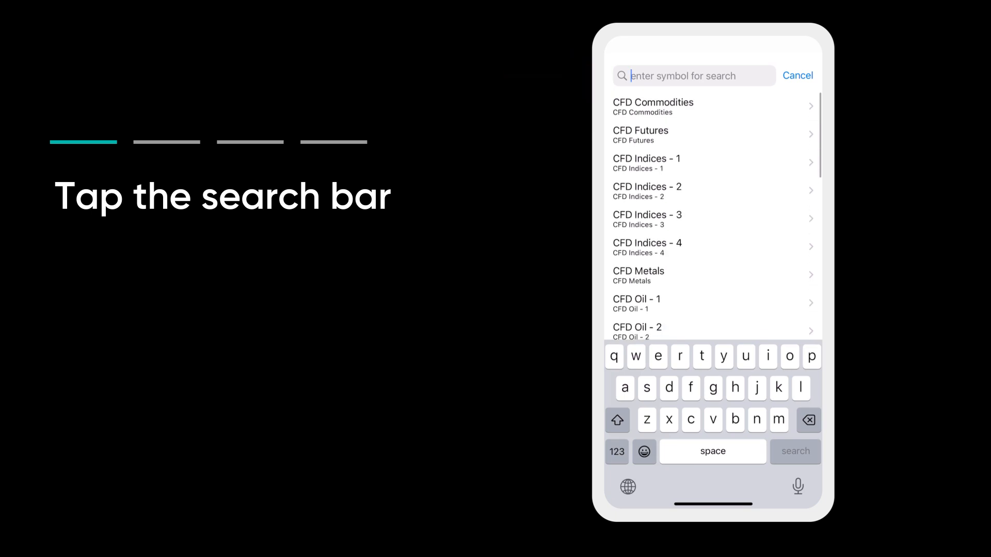
Add Apple Inc from the Top Traded US equities group to Quotes.
scroll(down, 3)
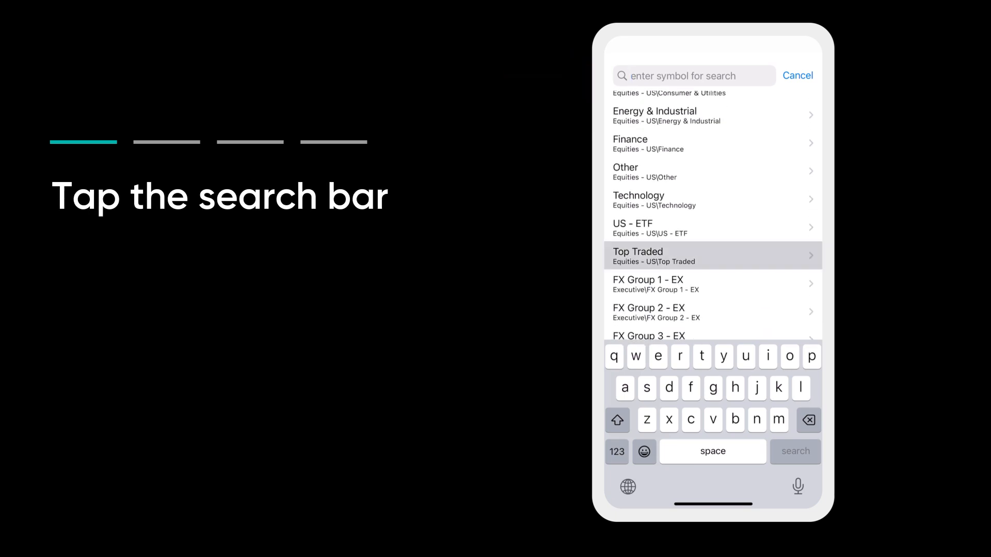
click(712, 256)
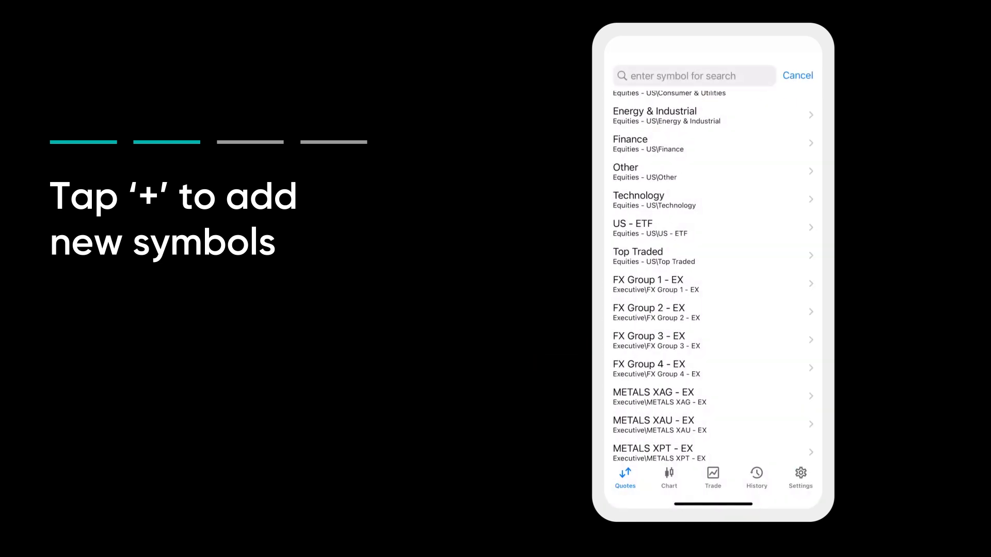
click(797, 76)
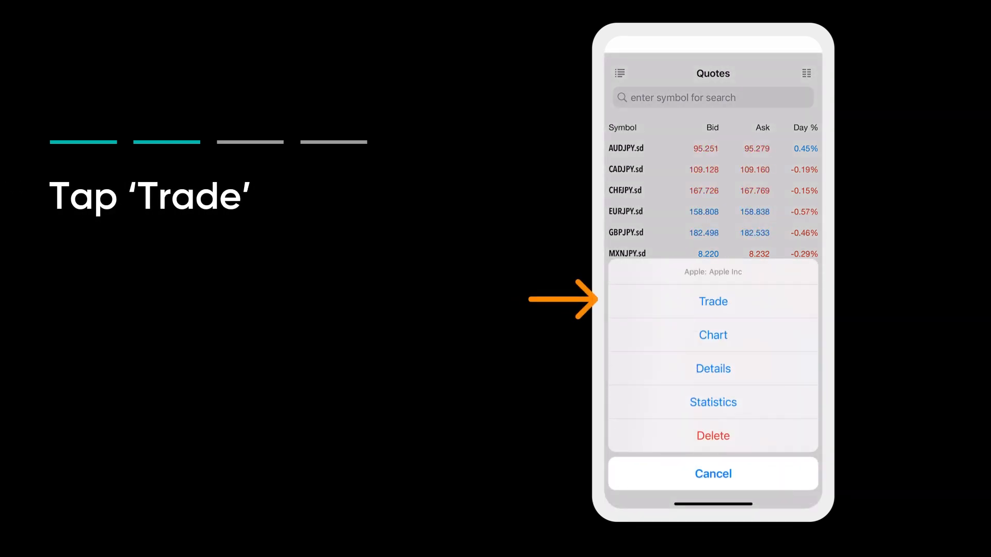
Choose Trade for Apple Inc and start a new order.
click(712, 301)
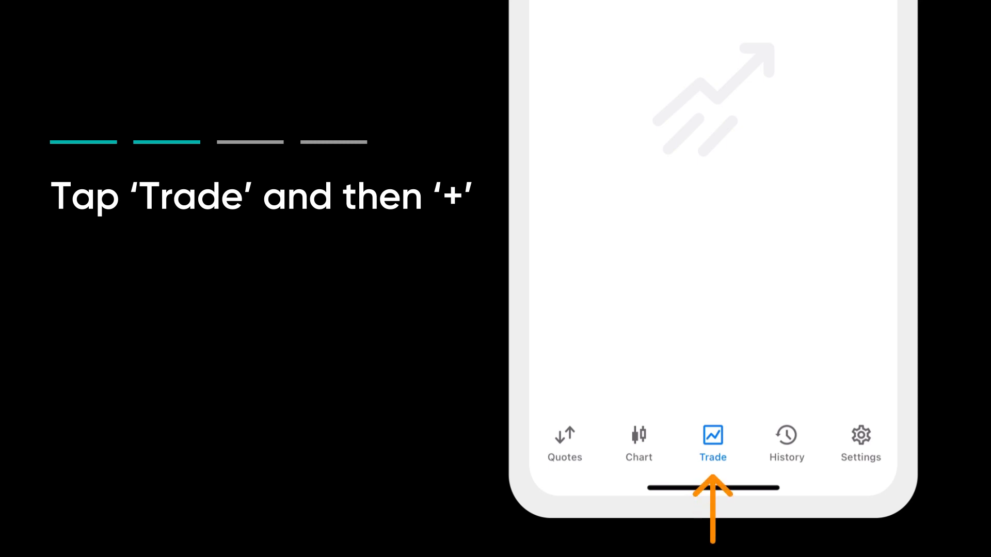
click(712, 442)
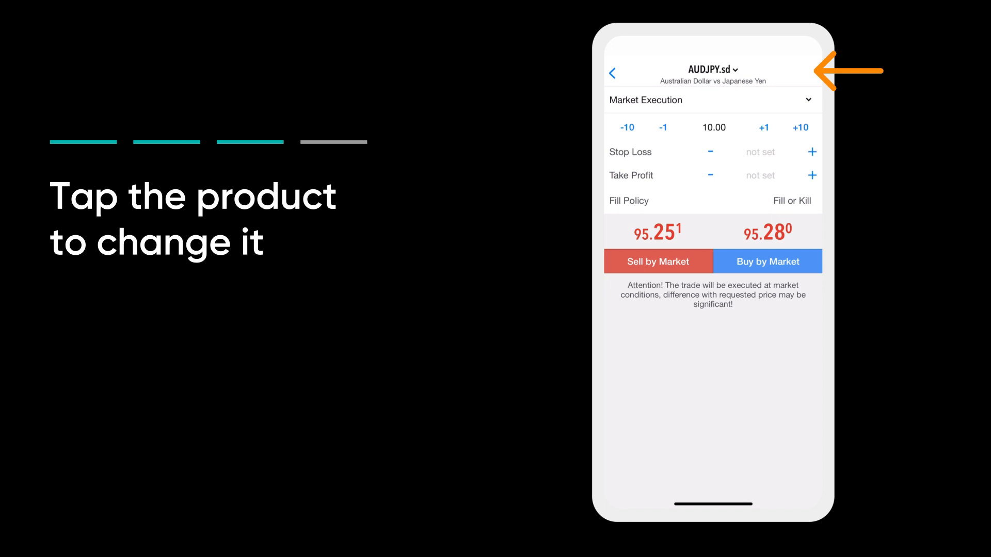
Change the order's symbol to Apple Inc and choose Market Execution.
click(713, 70)
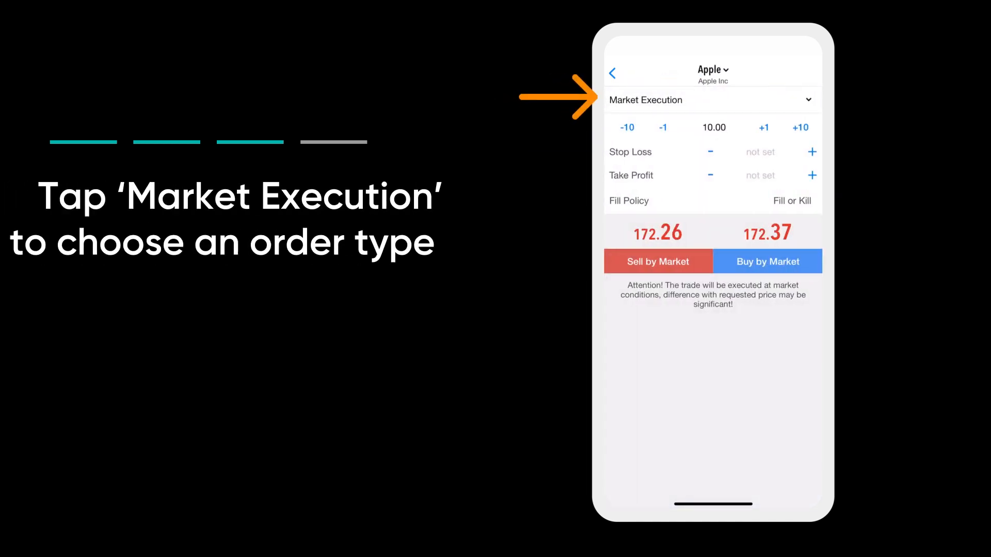
click(708, 100)
text(172)
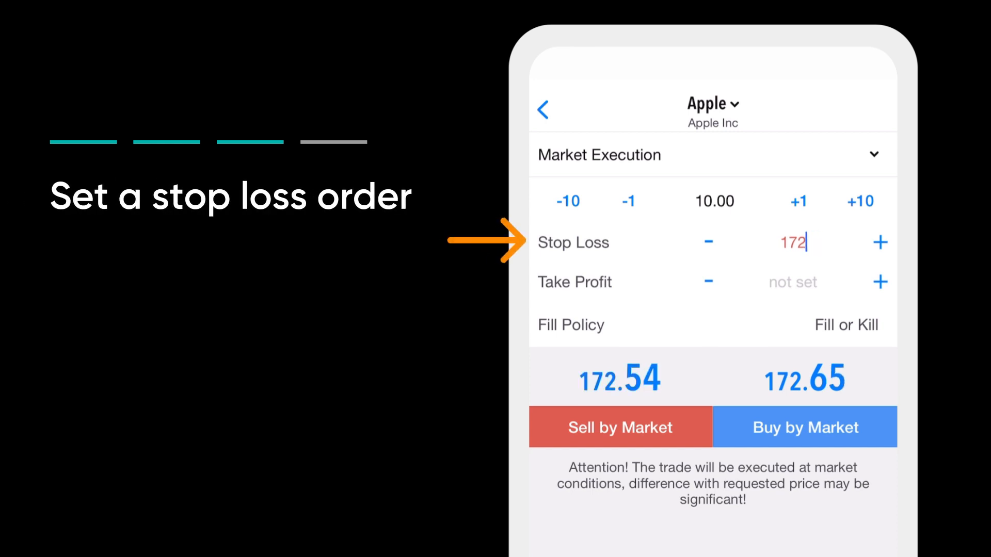
Give the Apple order a 180.00 stop loss and 150.00 take profit.
text(180.00)
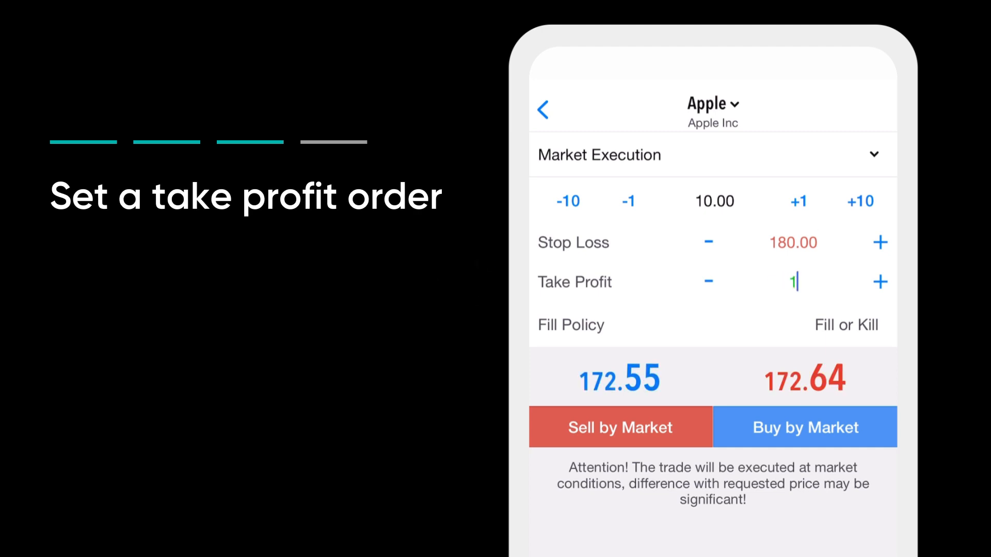
text(50.00)
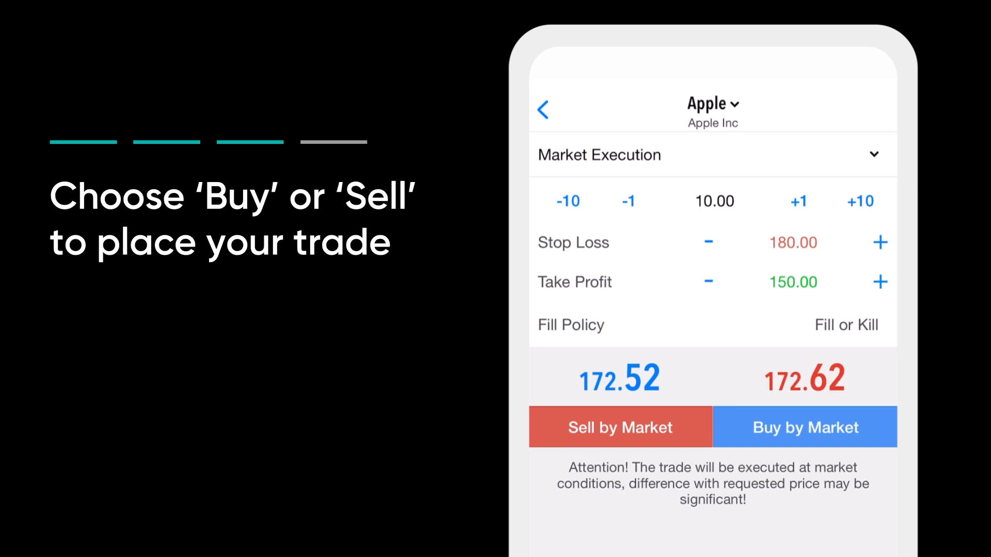
Sell 10 Apple by market at 172.53 and dismiss the confirmation.
click(619, 427)
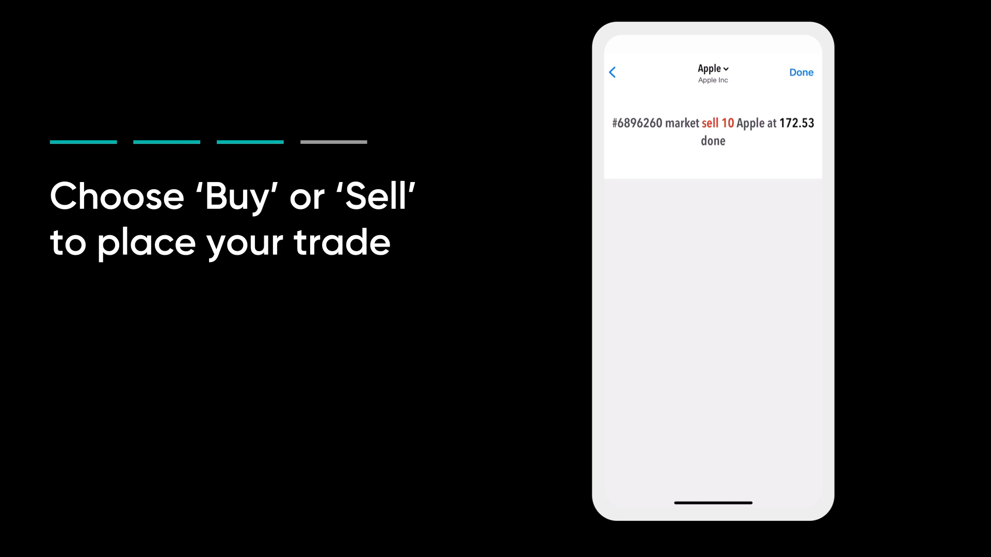
click(800, 72)
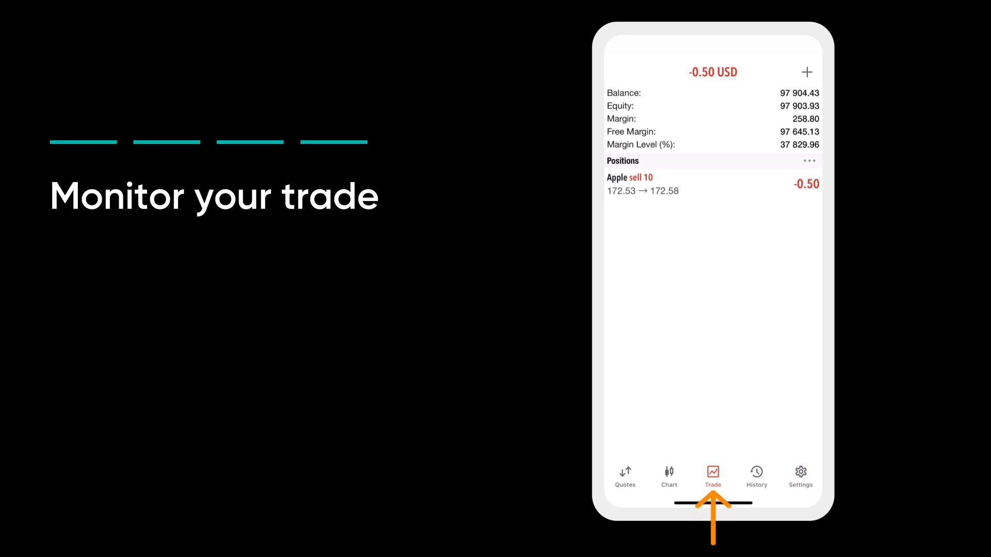
Close the Apple sell 10 position from the Trade tab.
click(712, 184)
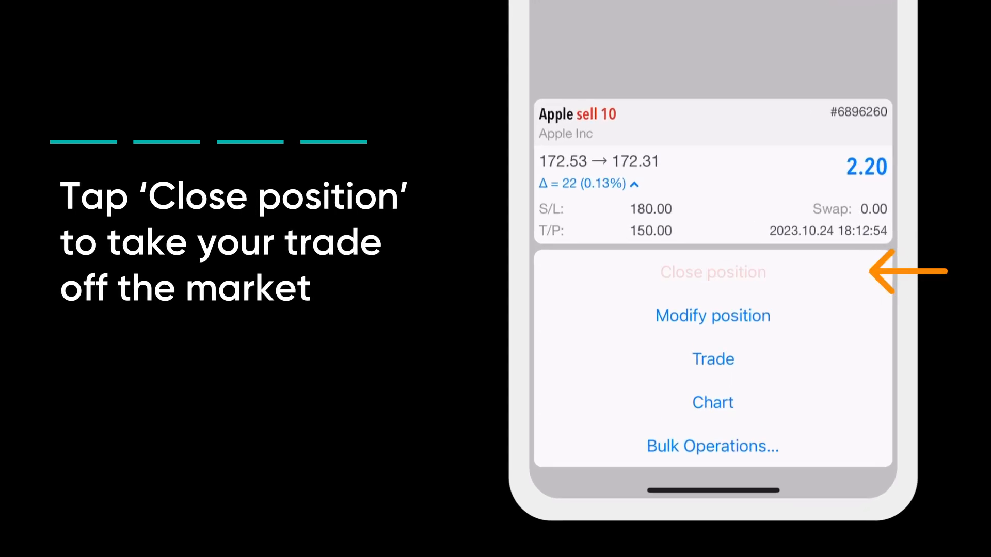
click(712, 272)
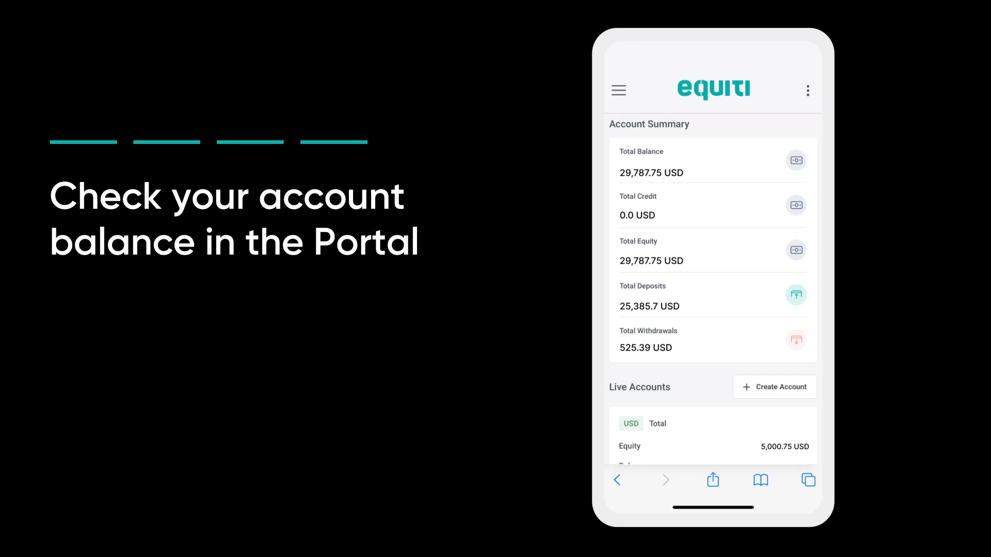
Scroll the Equiti Portal Account Summary to review the balance and MT5 account card.
scroll(down, 3)
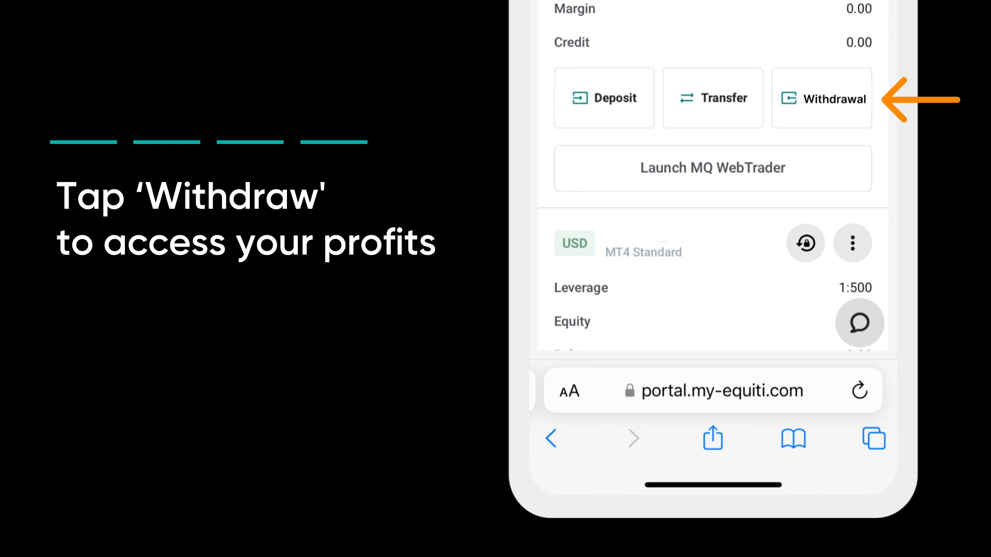
scroll(up, 3)
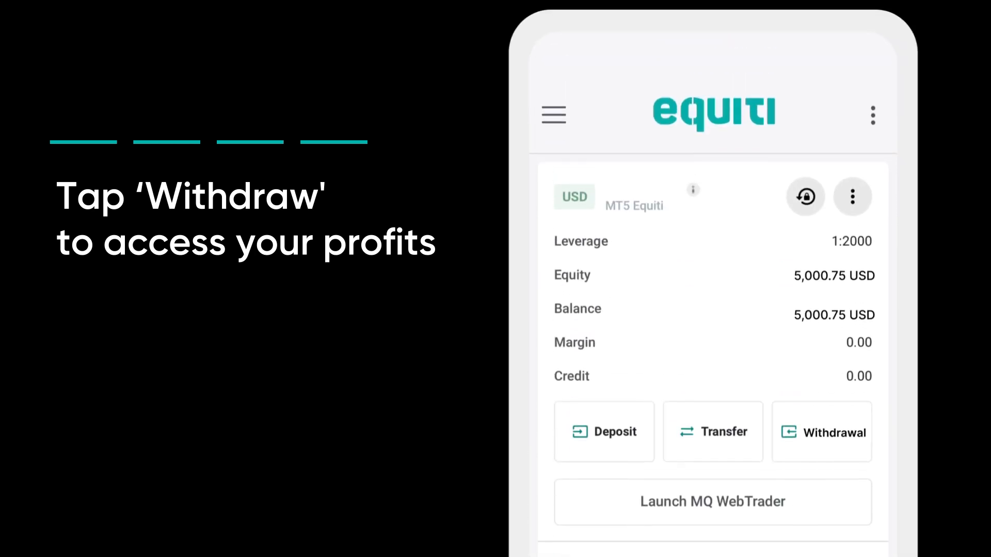